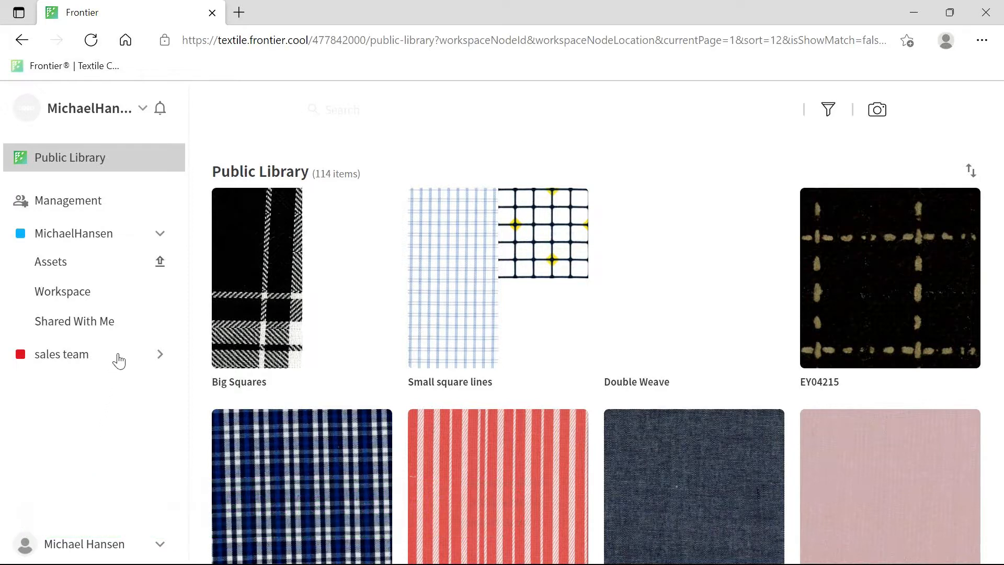
mouse_move(137, 306)
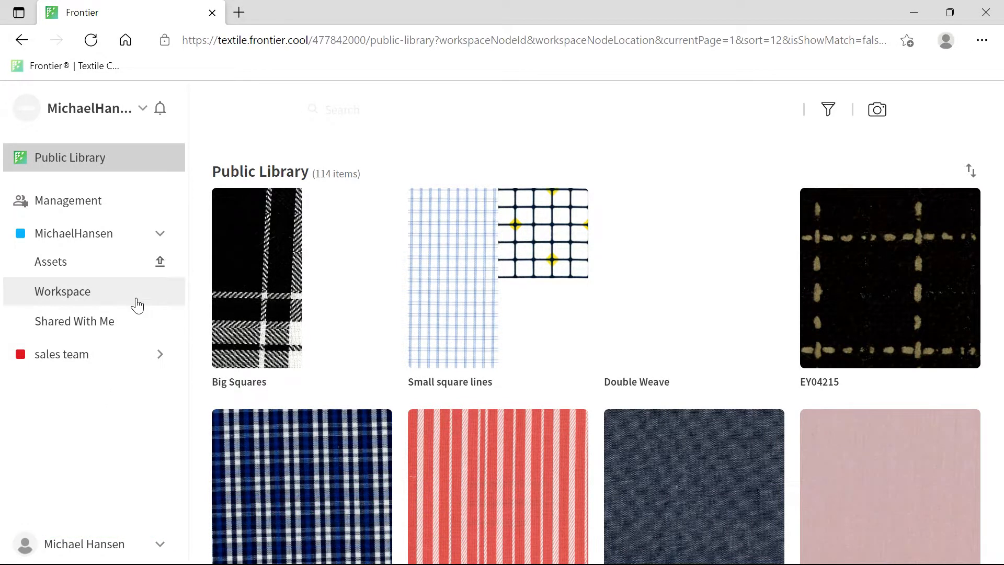
left_click(62, 292)
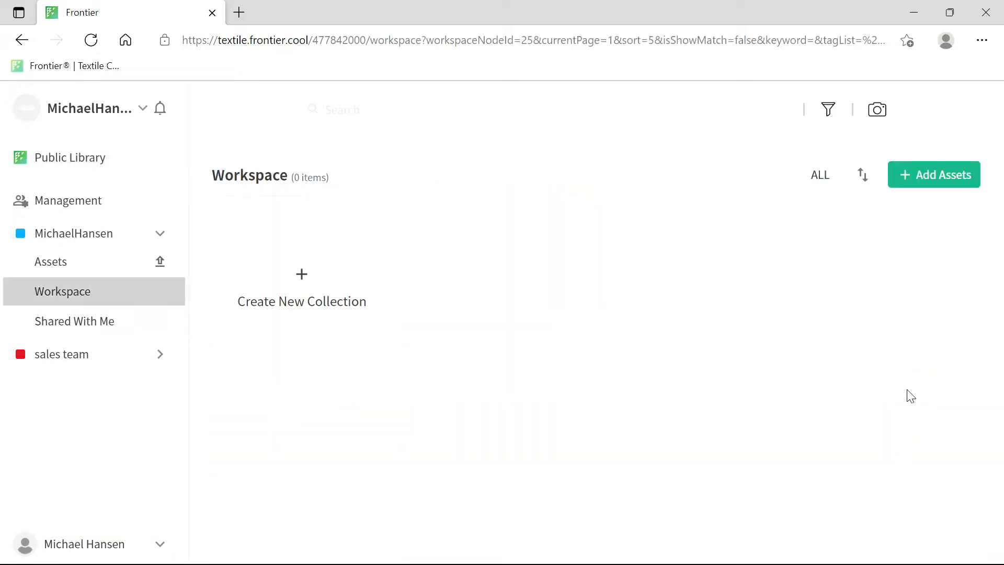
left_click(933, 174)
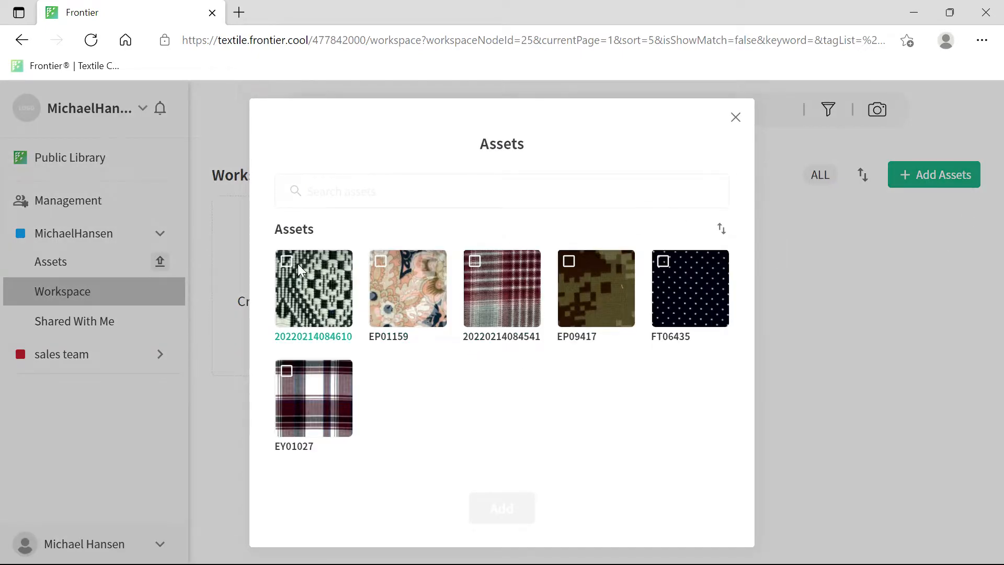
left_click(286, 261)
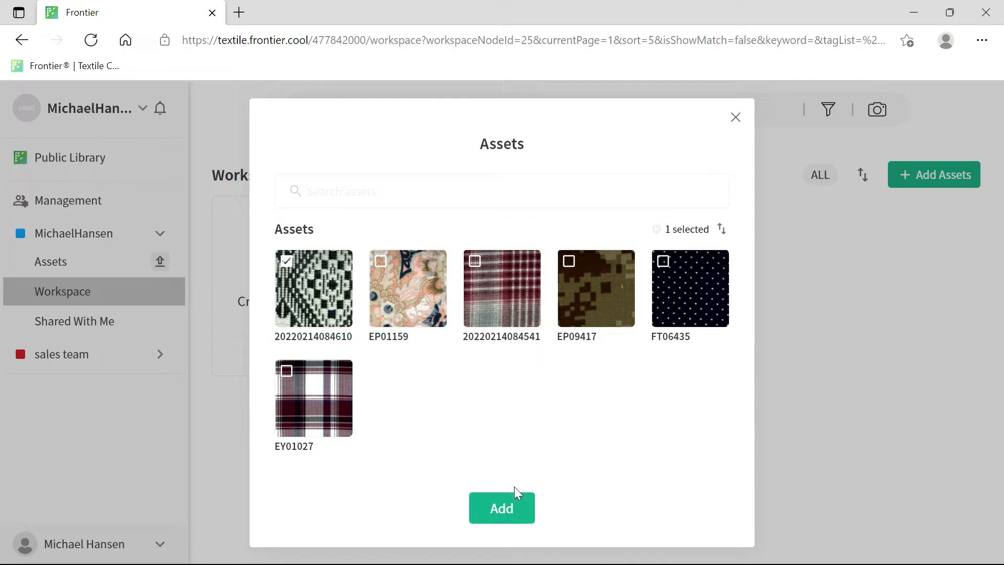
left_click(501, 508)
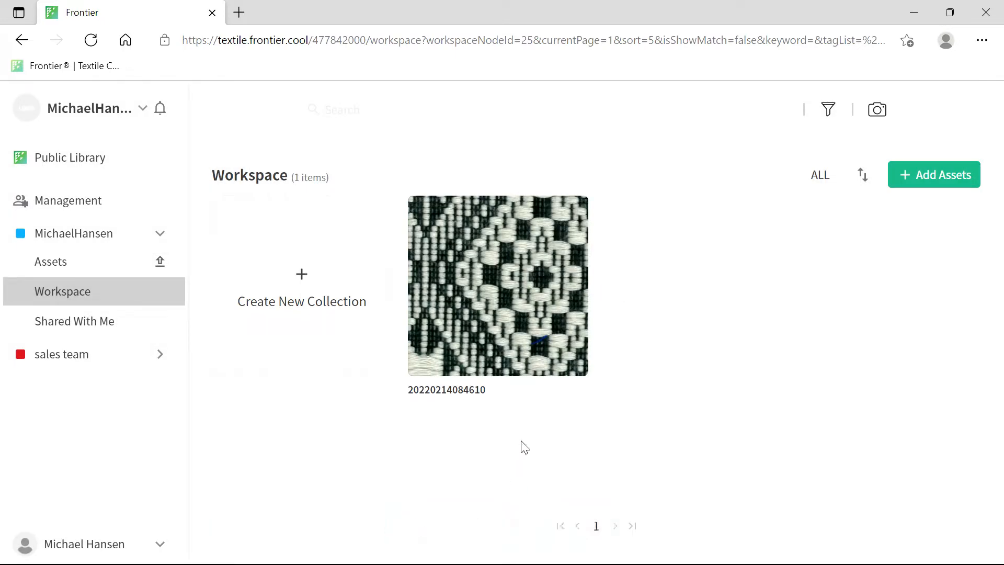
mouse_move(498, 284)
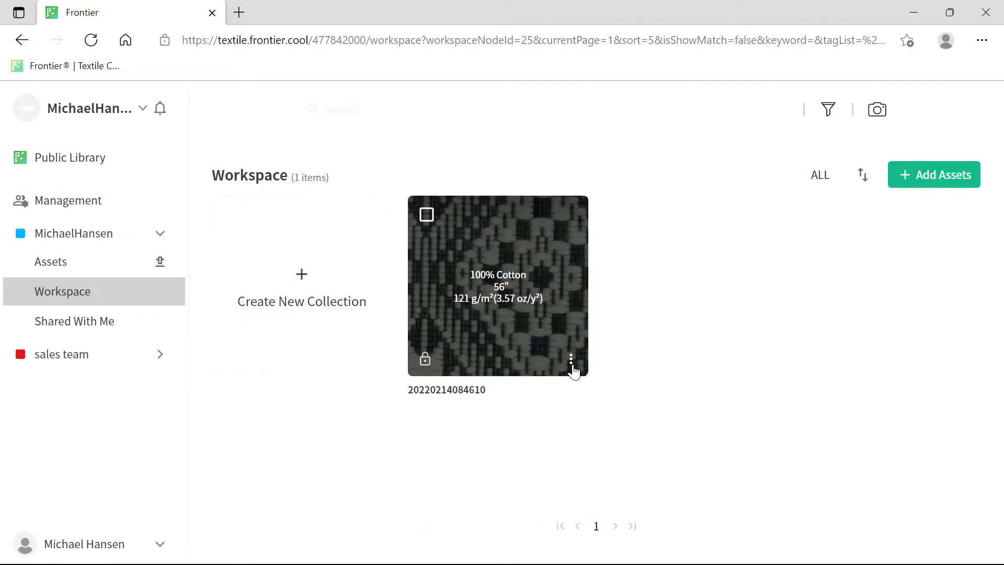
left_click(571, 359)
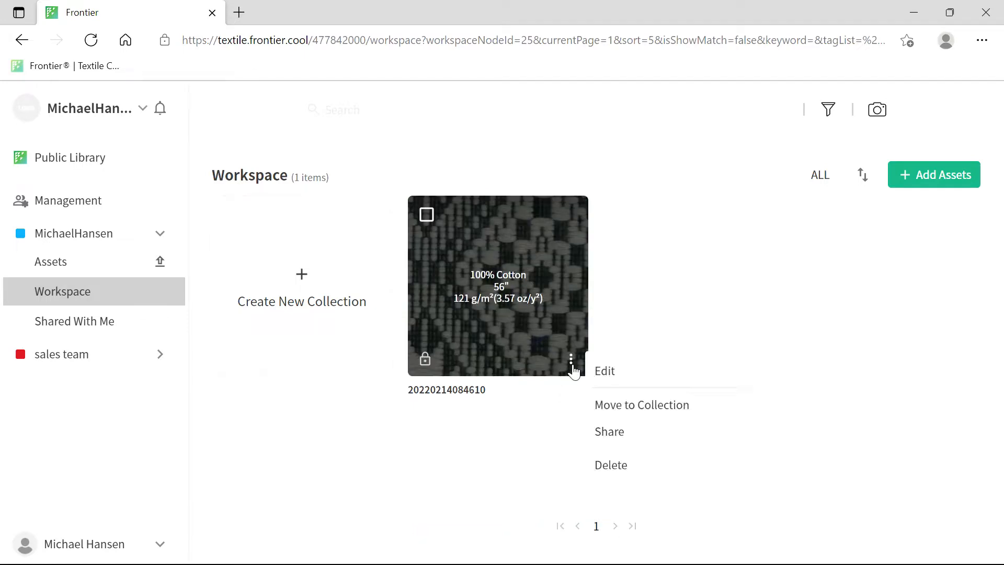
left_click(609, 431)
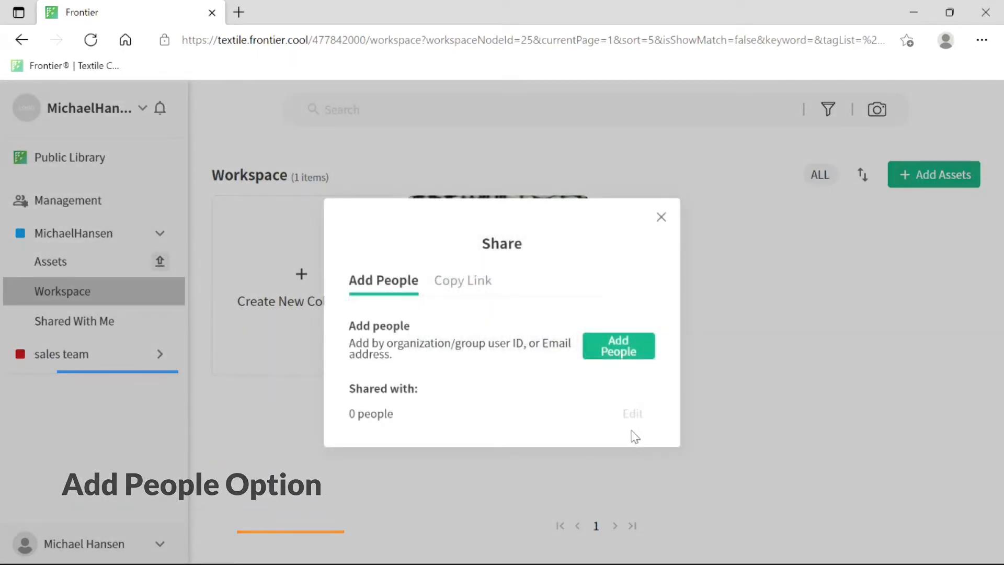
left_click(618, 346)
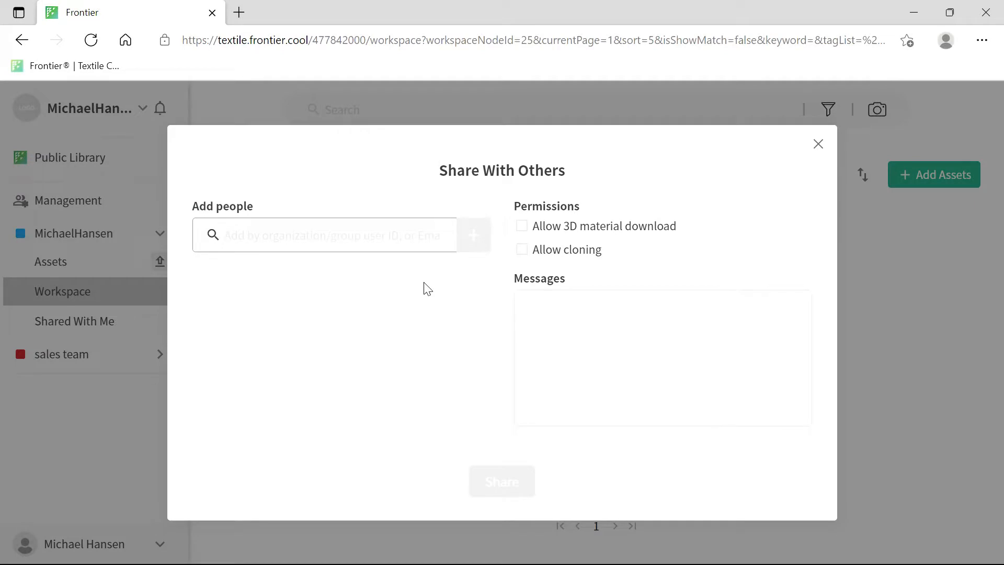
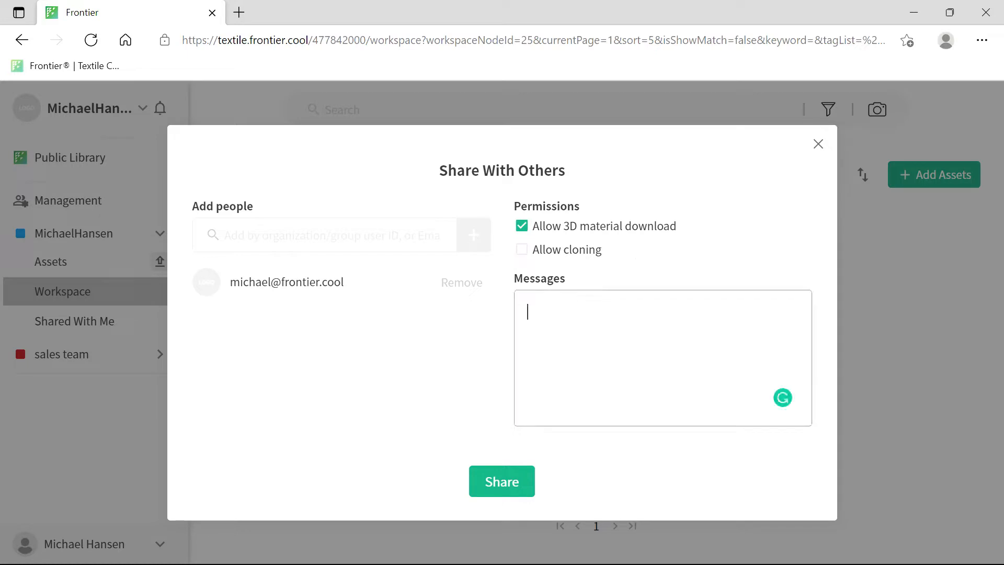
type("Hi Michael,")
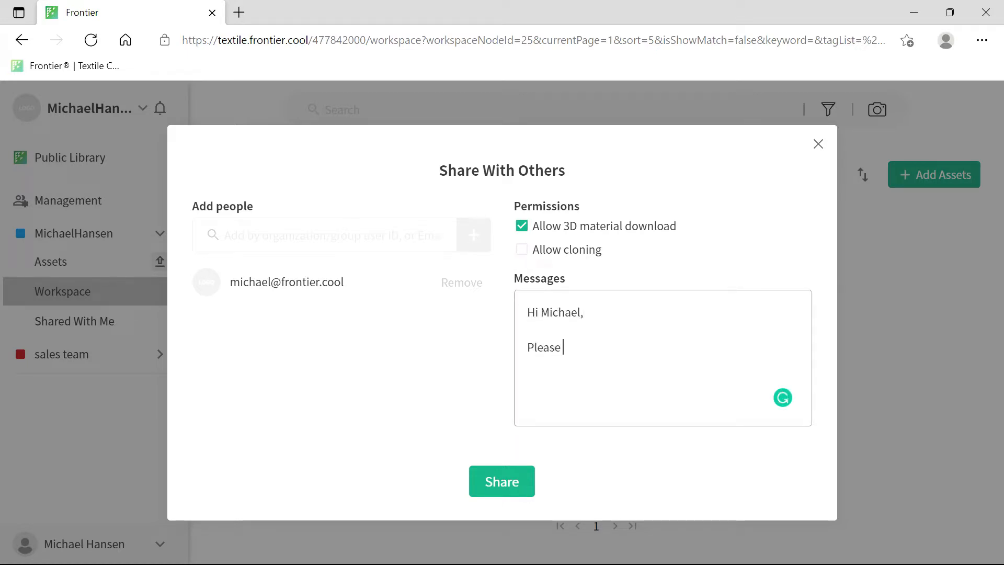
type("find the material I've already sent to you!")
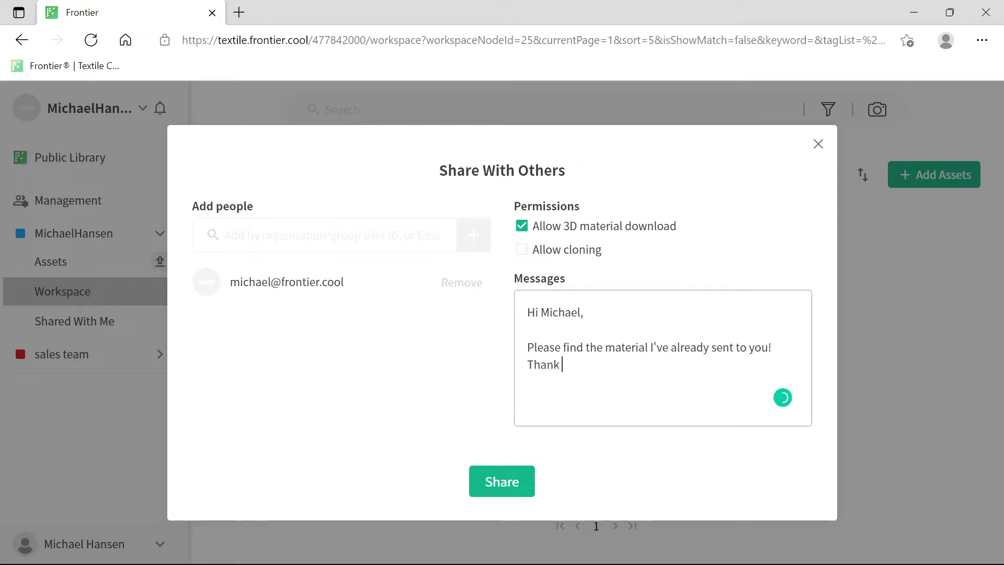
type("you :)")
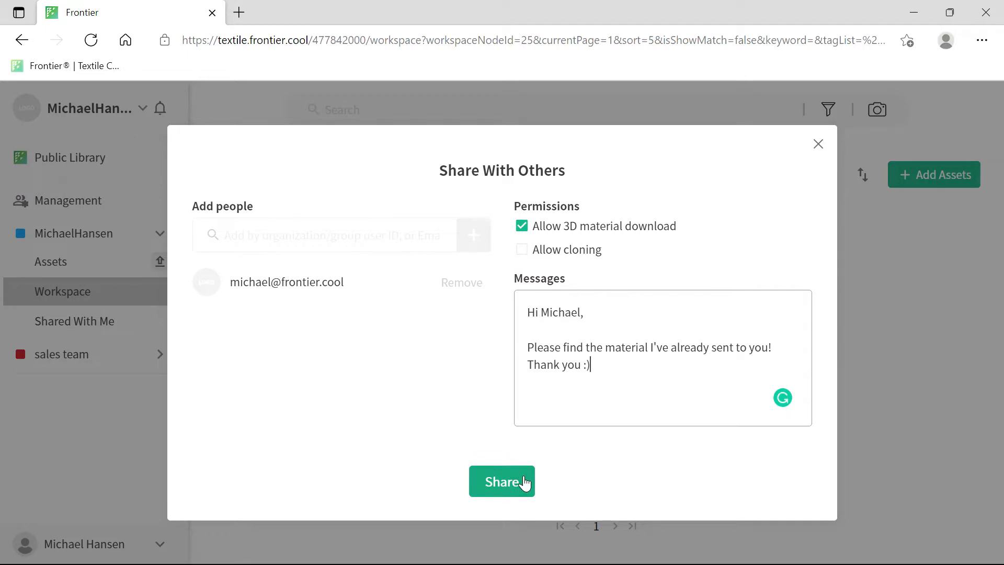
left_click(502, 481)
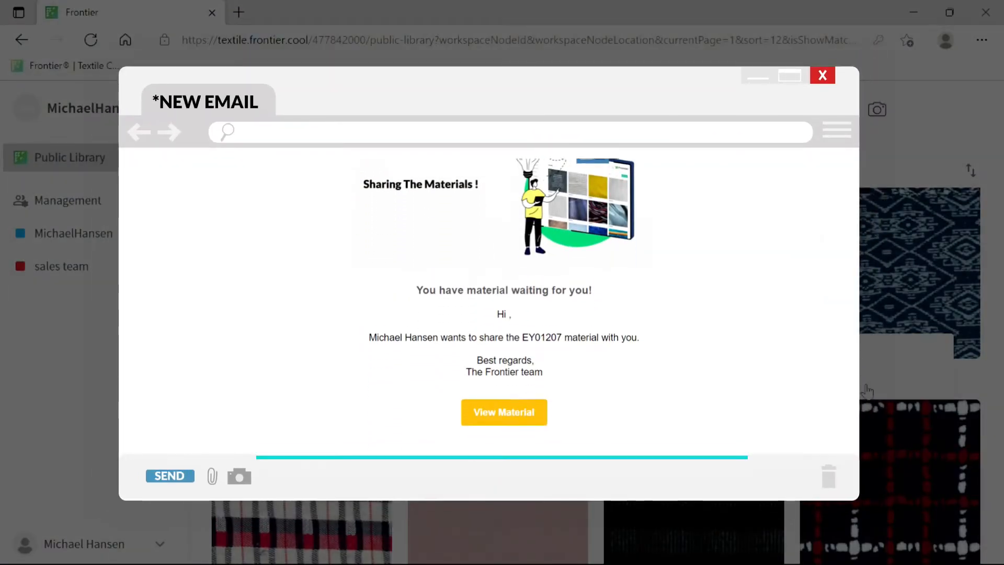
scroll("down", 3)
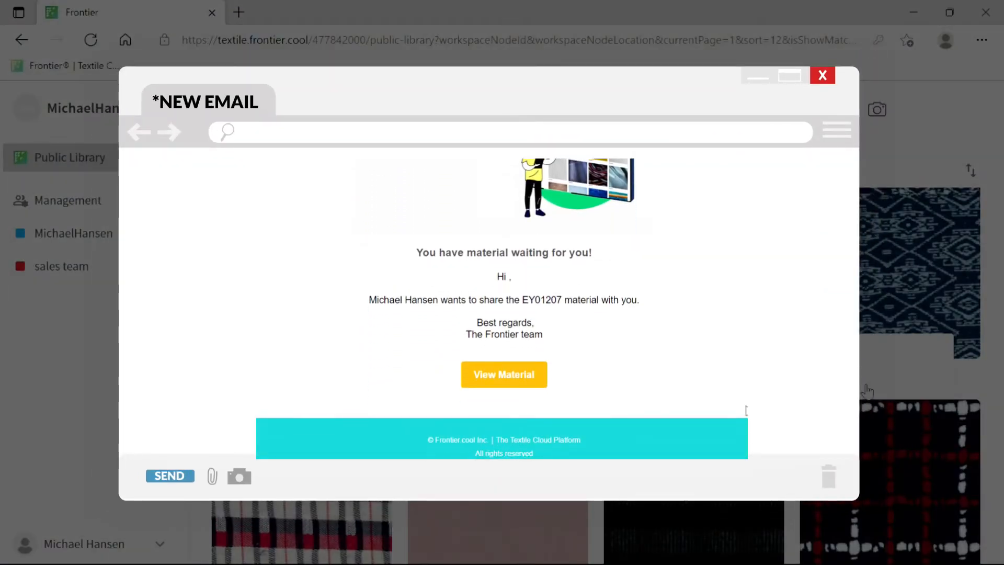
left_click(504, 374)
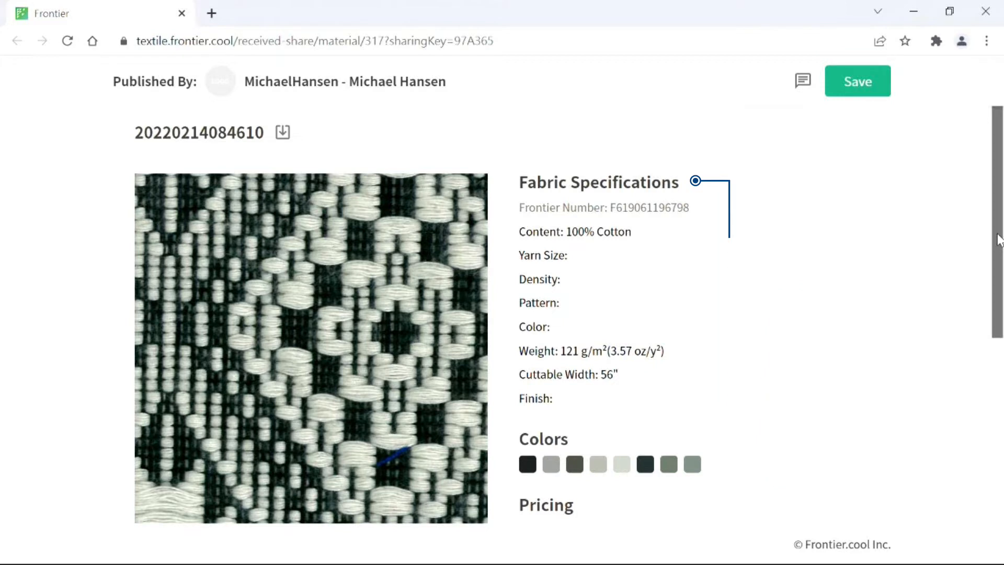
scroll("down", 3)
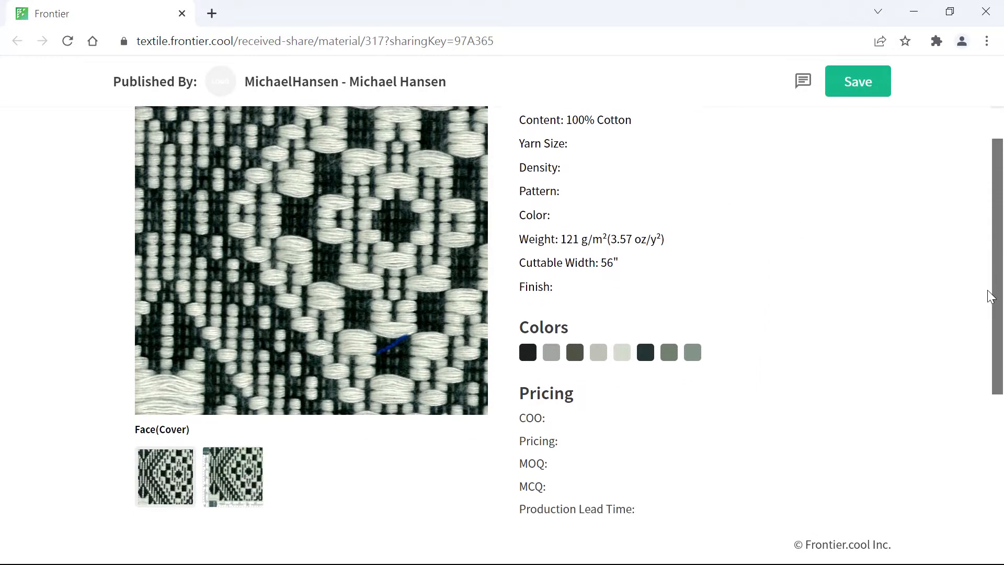
scroll("down", 3)
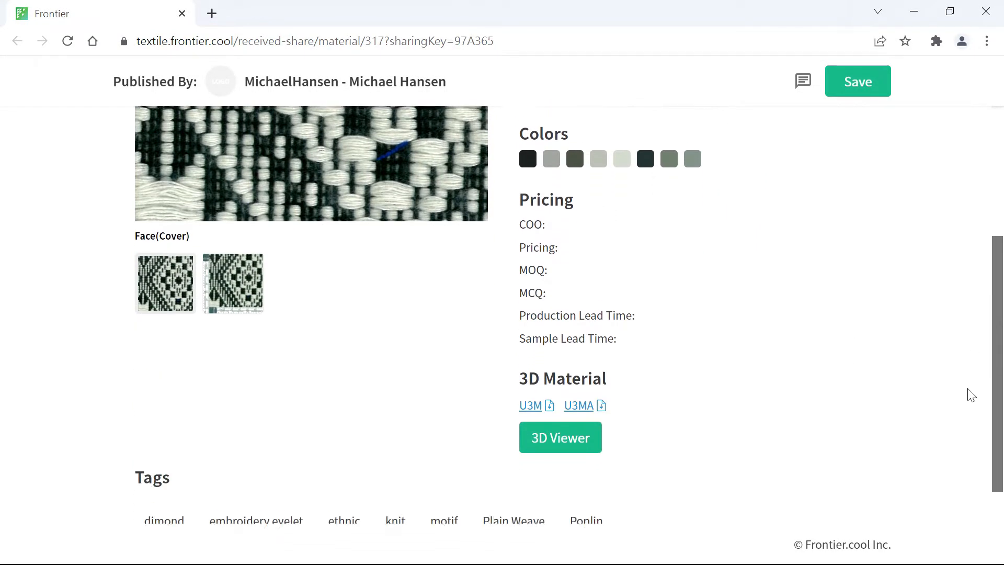
left_click(561, 437)
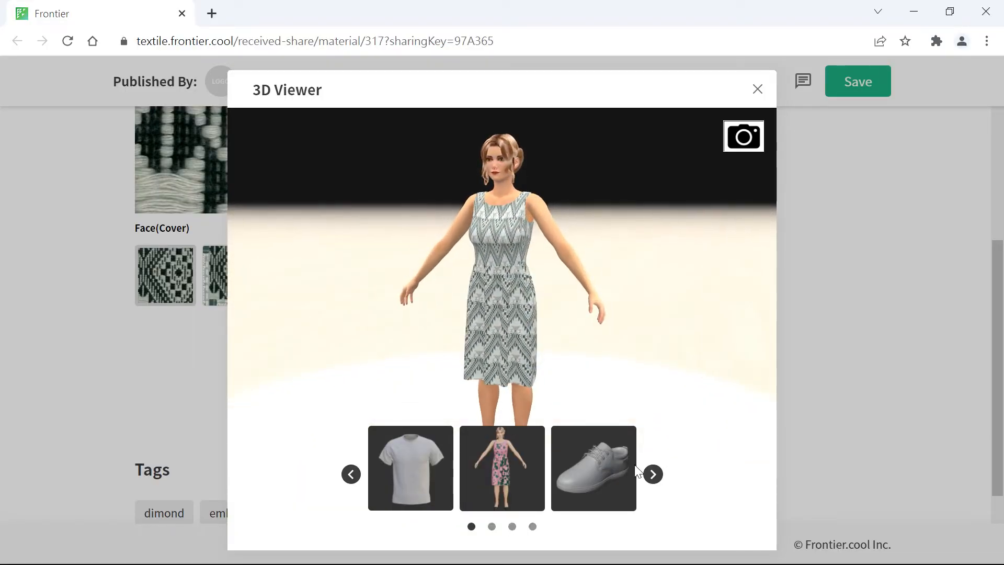
left_click(757, 89)
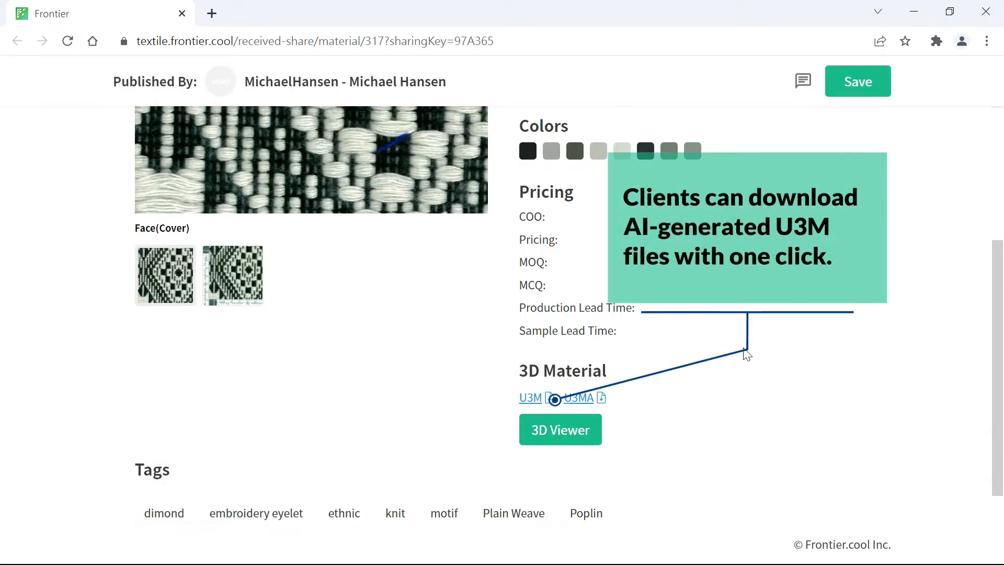
mouse_move(528, 399)
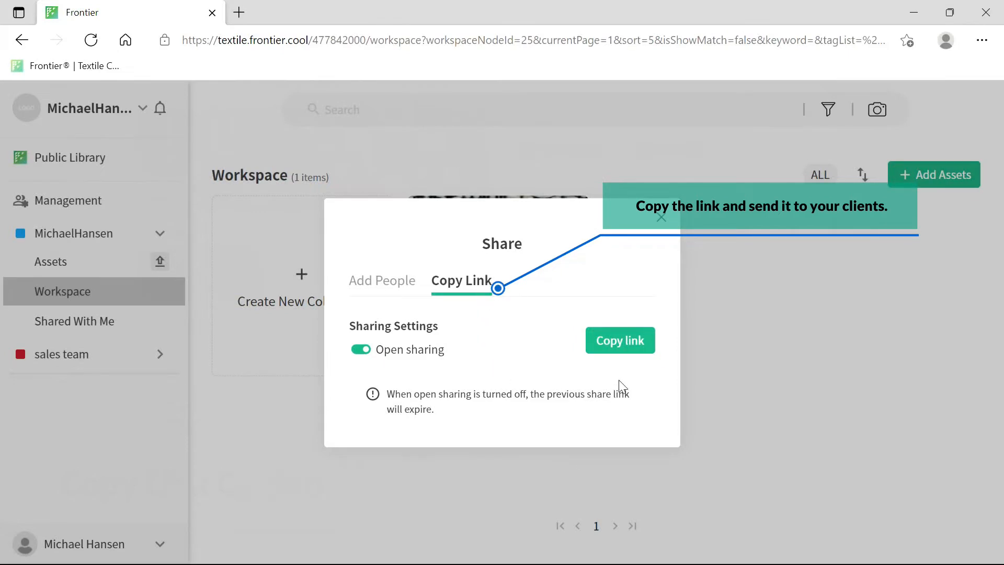
Step: Copy the fabric's open sharing link
left_click(660, 217)
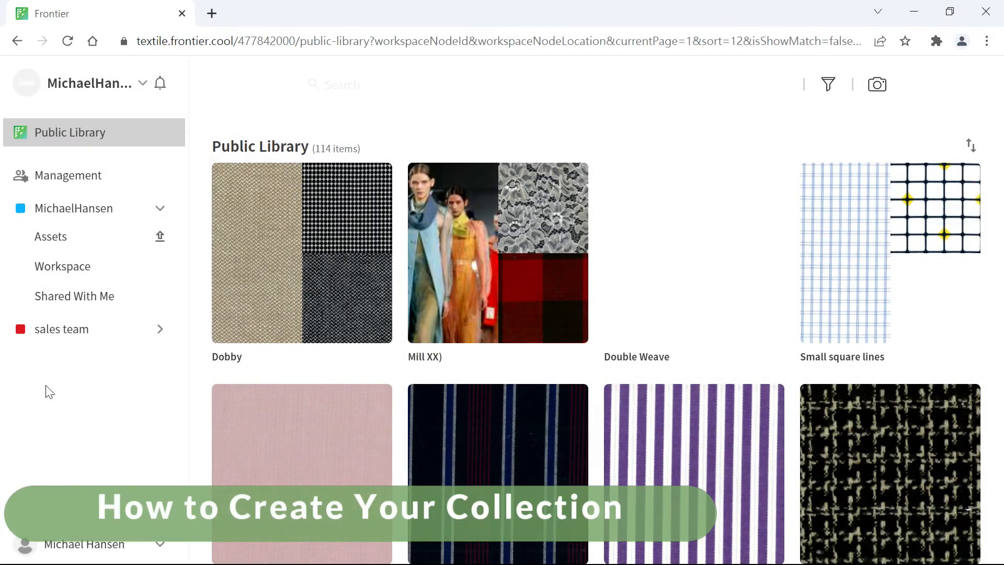
Step: Create the workspace collection 'S/S 2022 Collection' described as the Spring/Summer 2022 collection
left_click(62, 266)
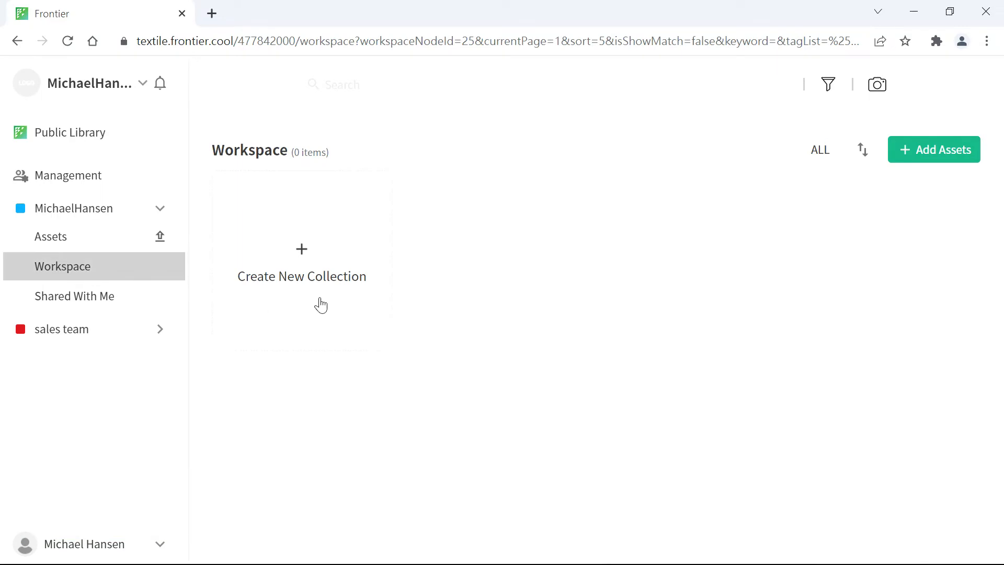
left_click(301, 275)
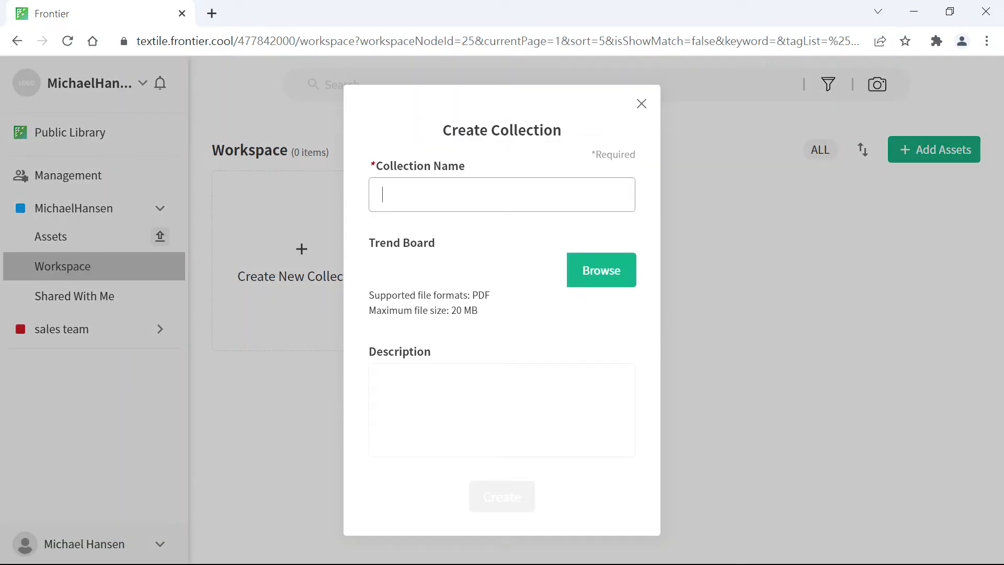
type("S/S 2022 Collection")
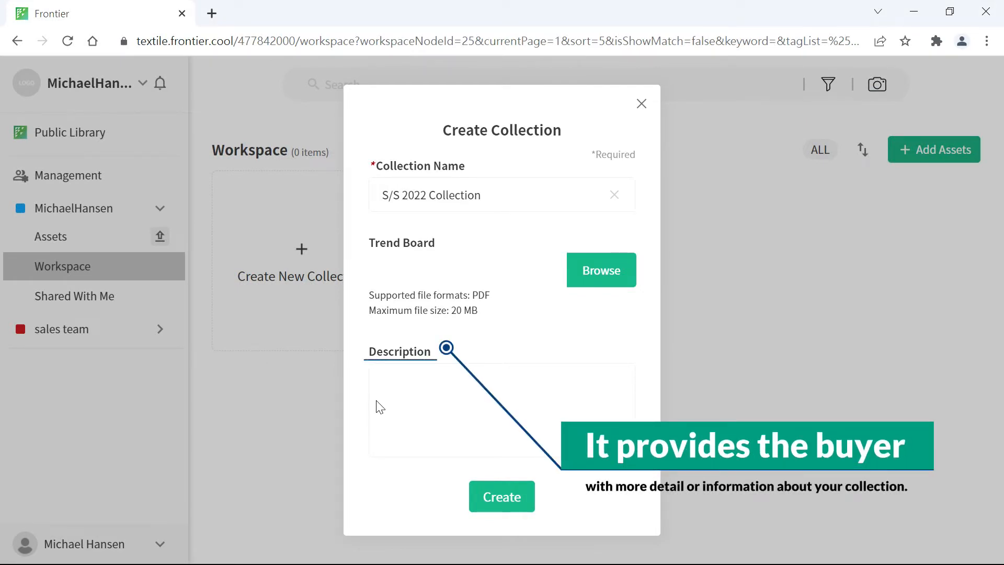
type("This is the Collection for")
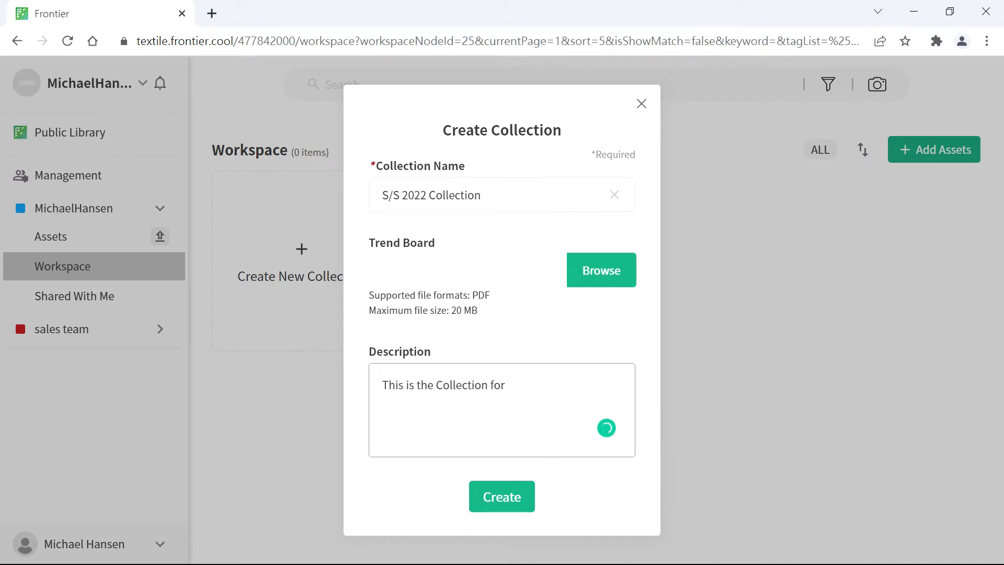
type("Spring/ Summer 2022")
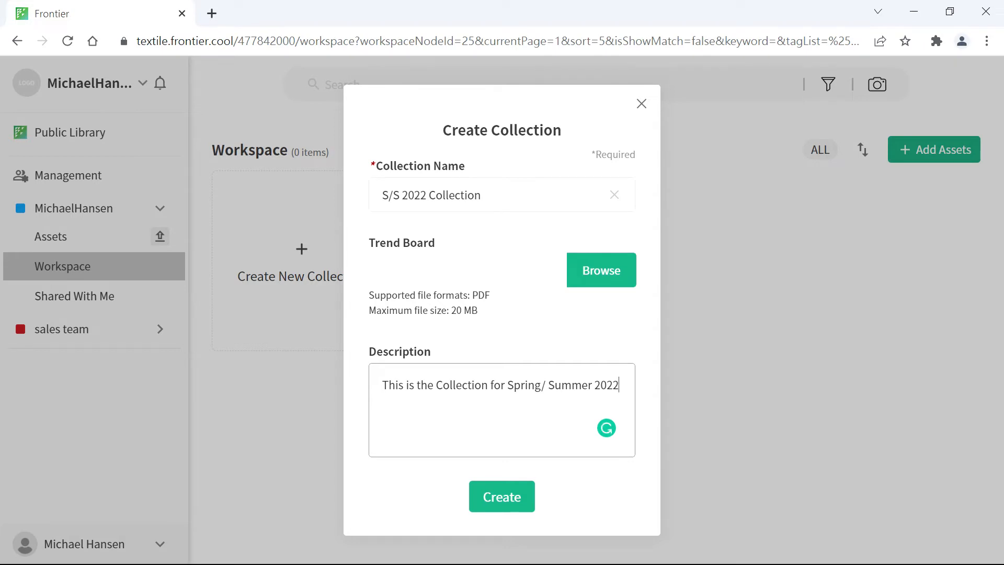
left_click(502, 496)
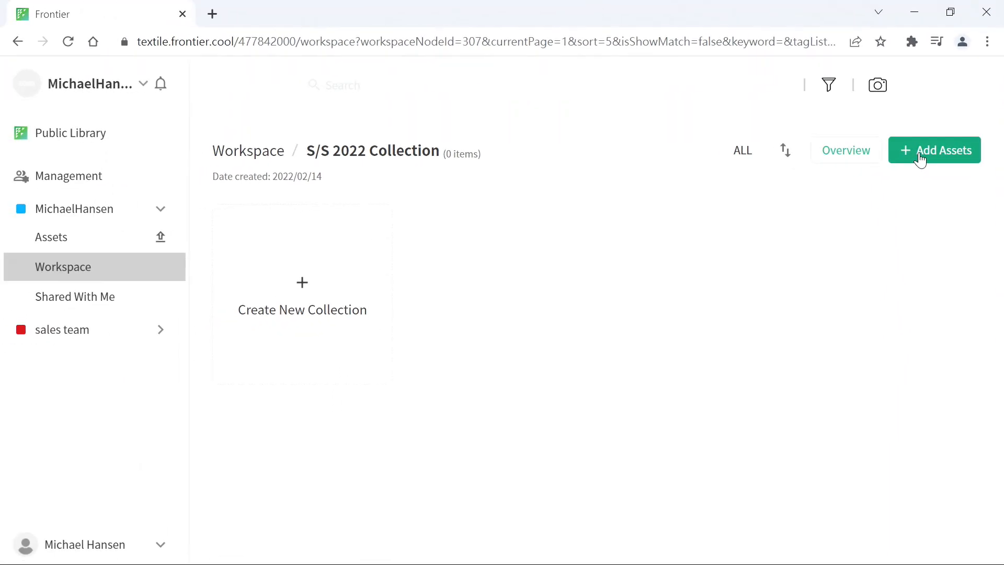
Step: Add six fabric swatches, including EP09417, EY01027 and FT06435, to the collection
left_click(933, 150)
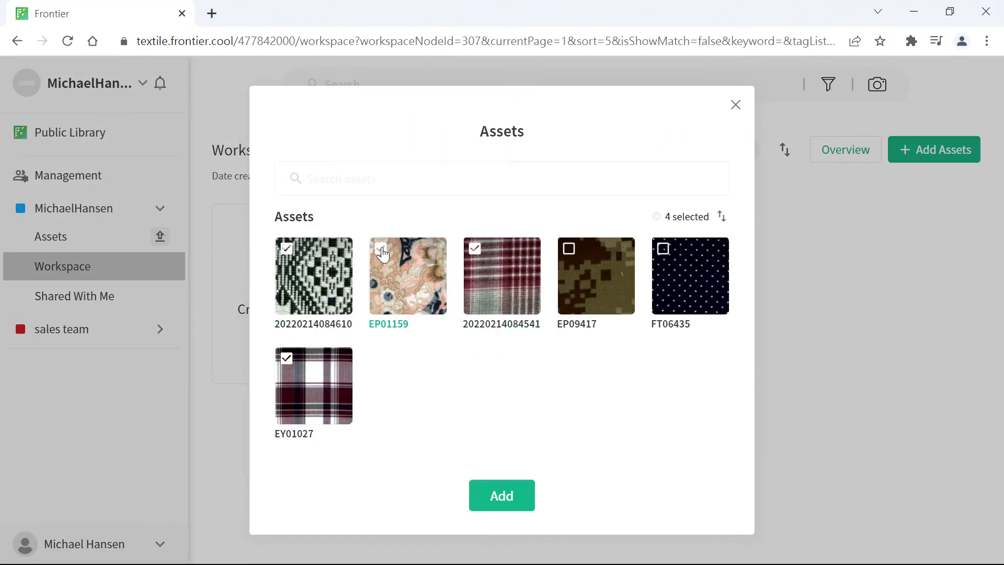
left_click(502, 495)
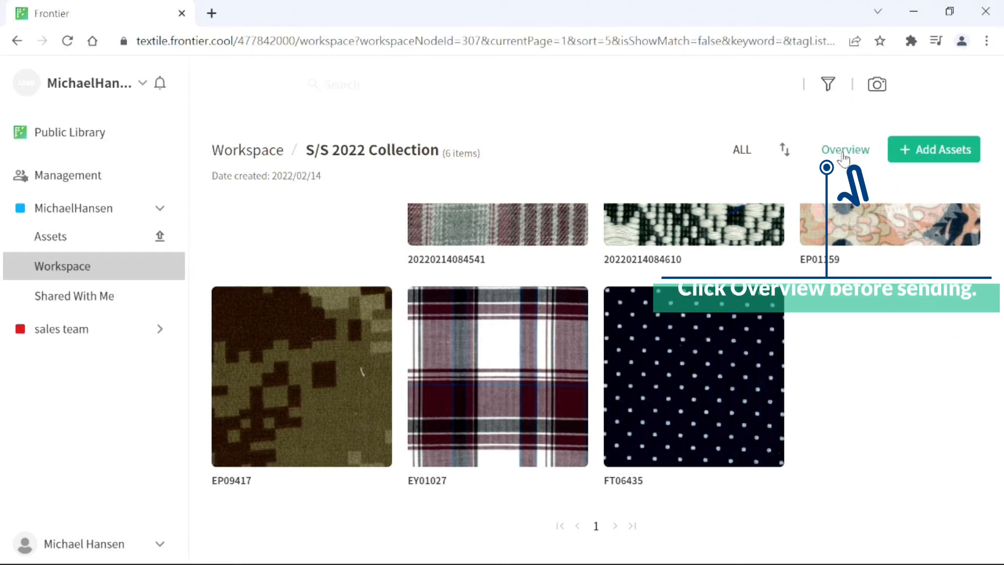
Step: Preview the collection's trend board and Spring/Summer 2022 description, then close the overview
left_click(845, 149)
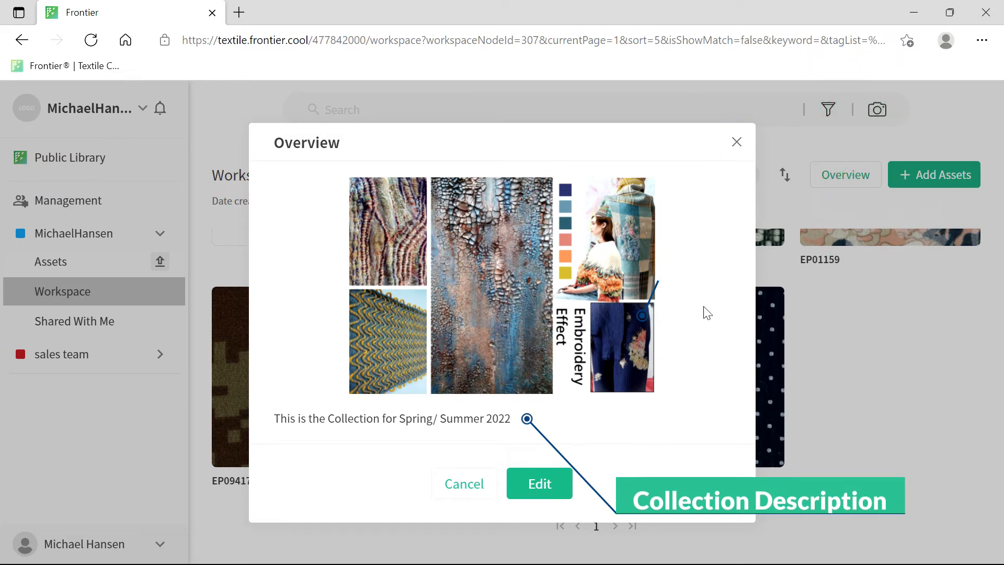
left_click(736, 141)
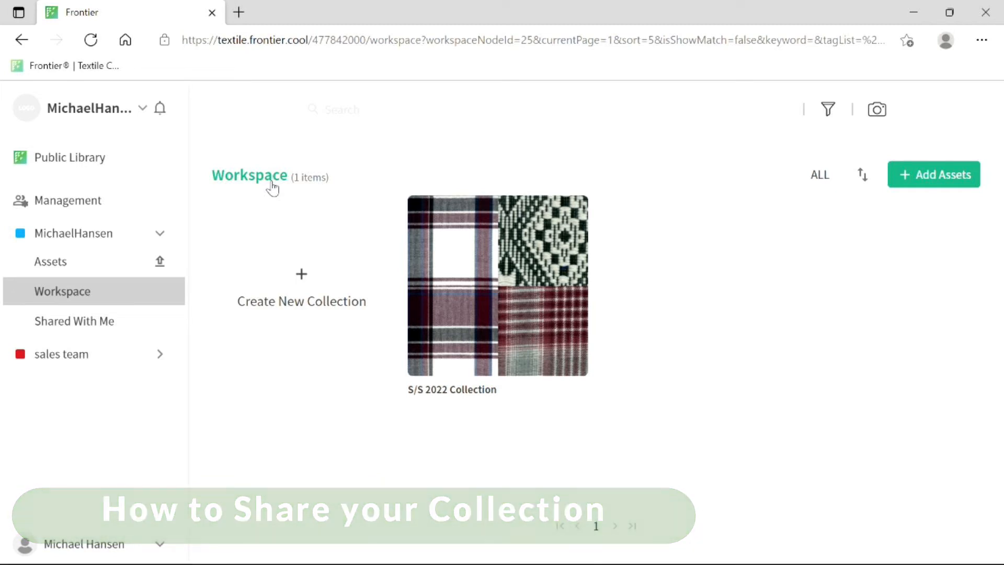
Step: Share S/S 2022 Collection with one recipient, 3D download allowed, asking for feedback
left_click(572, 358)
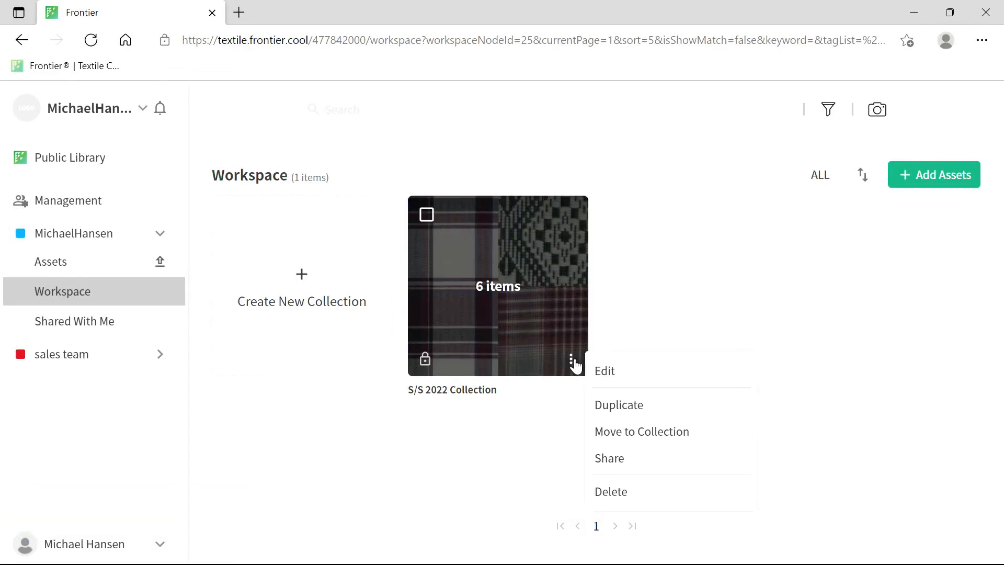
left_click(609, 458)
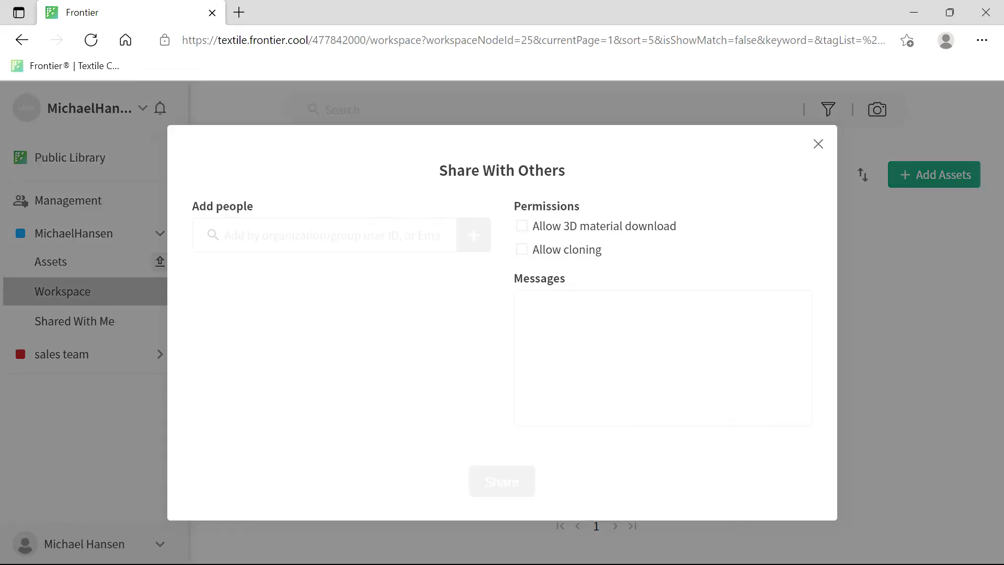
left_click(473, 235)
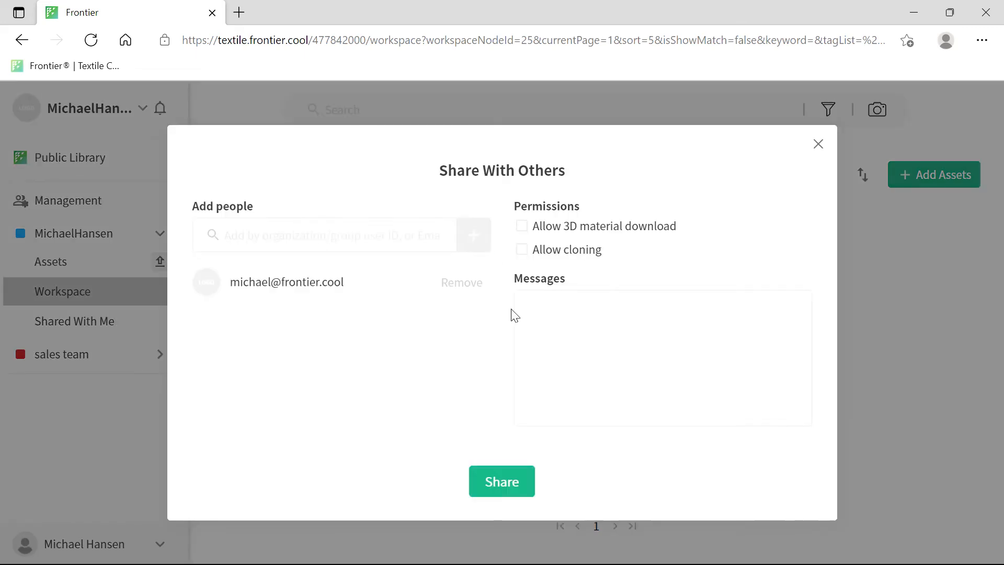
left_click(522, 226)
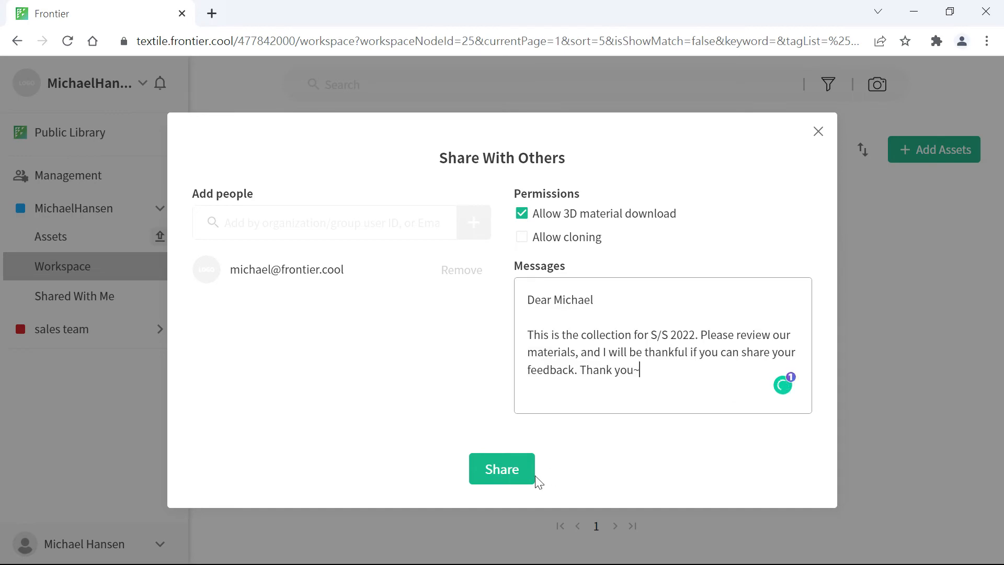
left_click(501, 468)
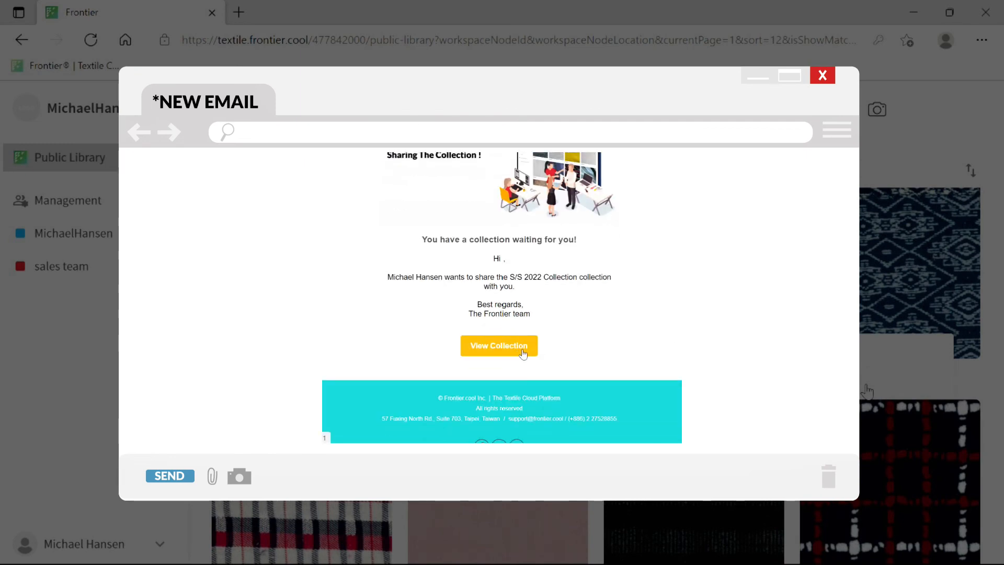
Step: Open the received S/S 2022 Collection page from the email's View Collection button
left_click(498, 345)
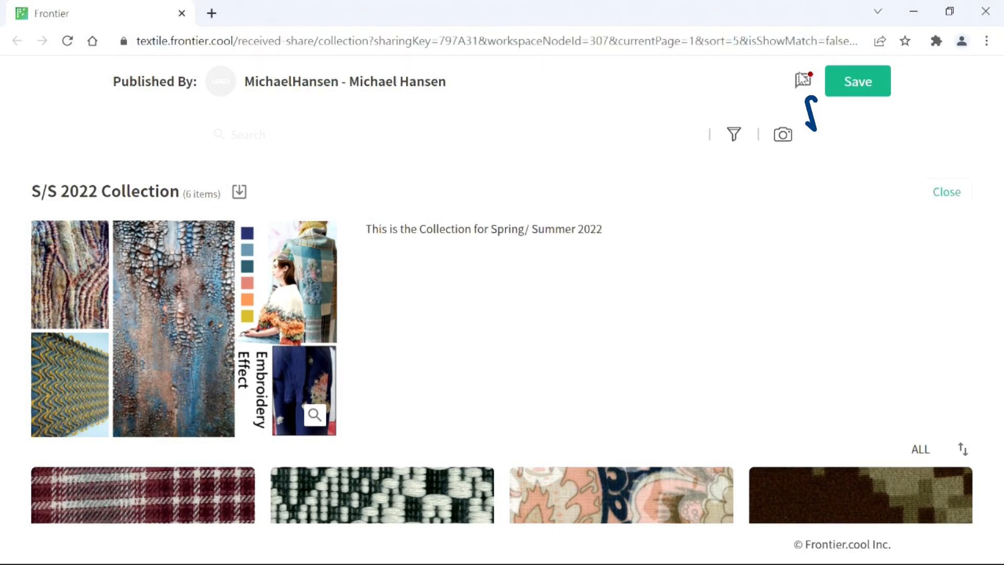
Step: Read and dismiss the sender's feedback-request message, then collapse the collection introduction to show the fabric thumbnails
left_click(801, 80)
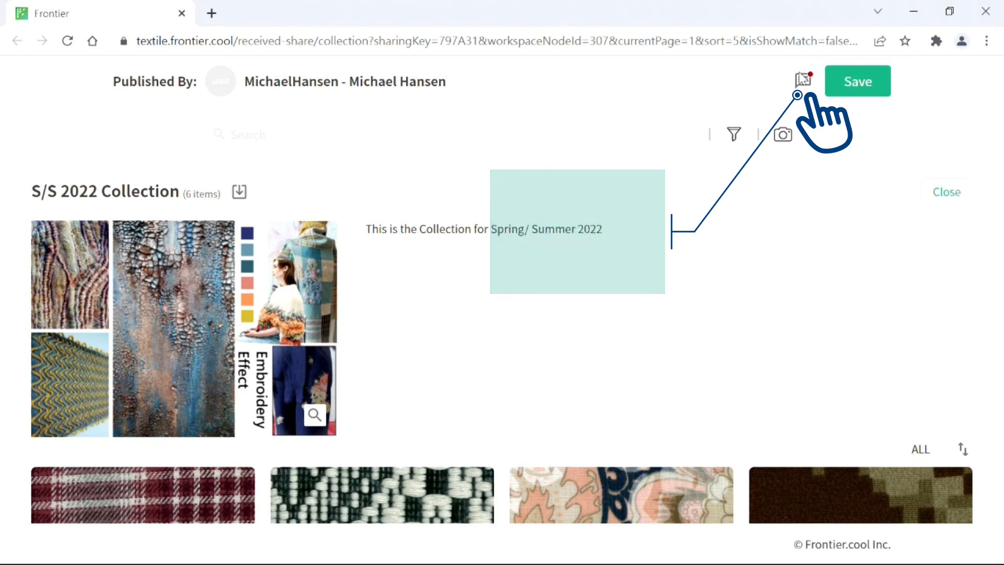
left_click(802, 80)
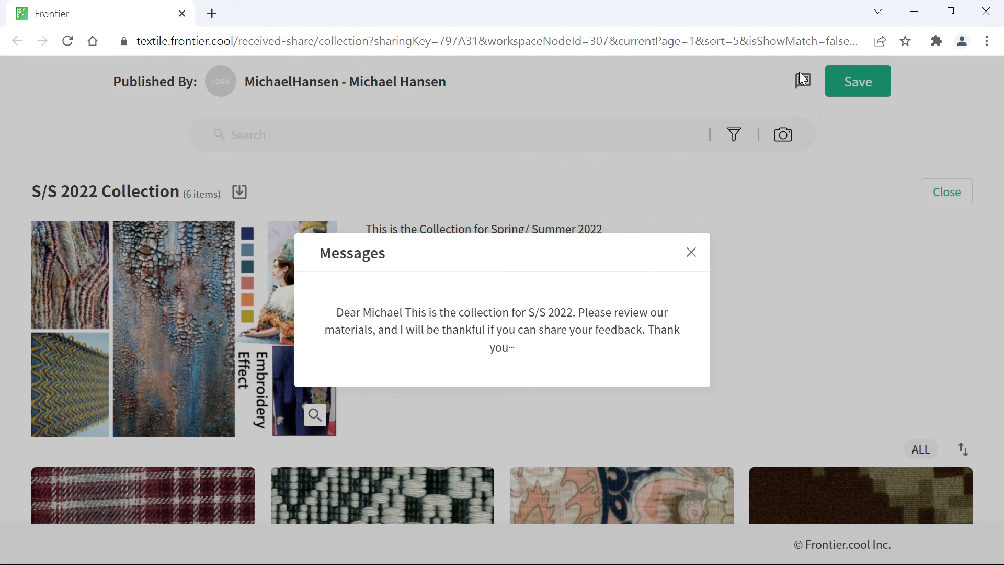
left_click(691, 252)
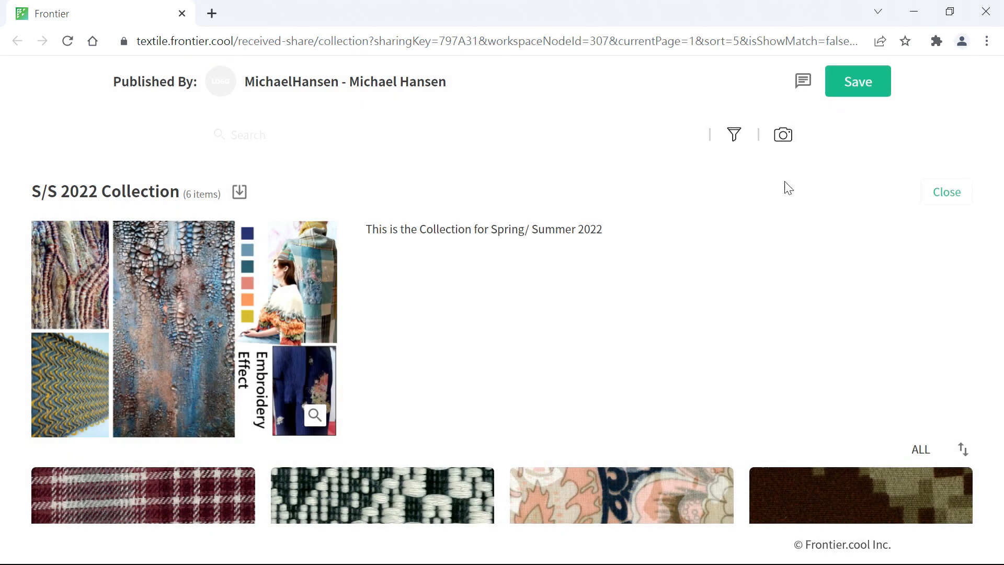
left_click(946, 191)
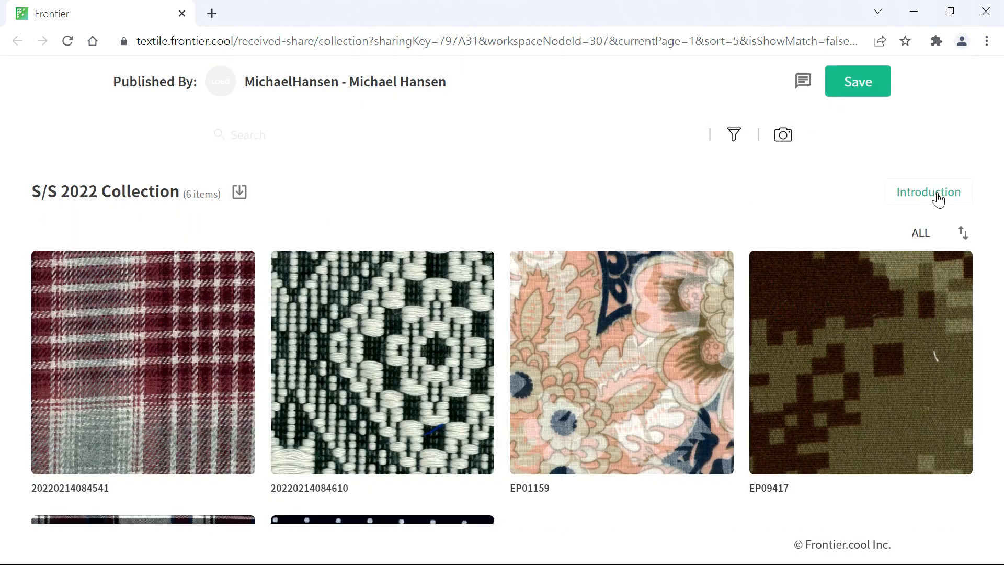